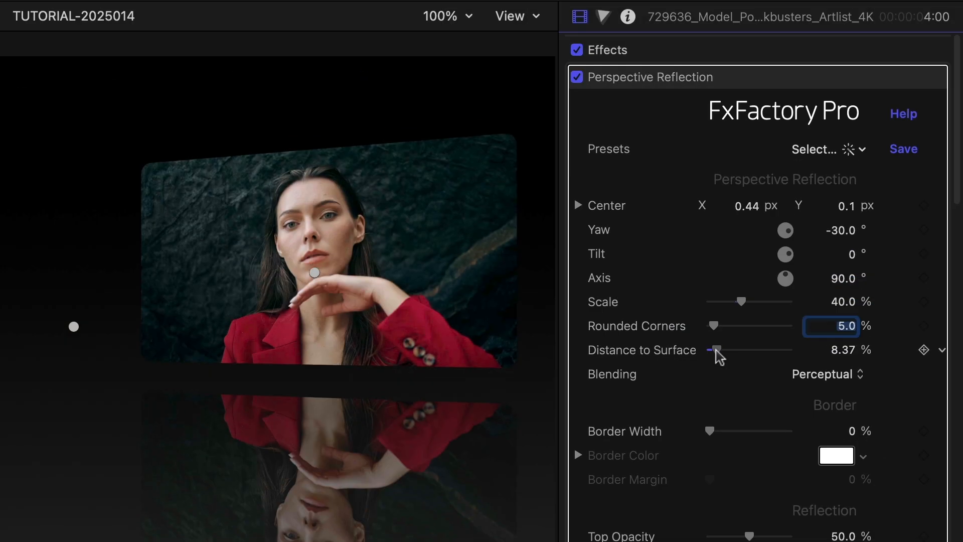
- Raise the frame slightly above the reflective surface with the Distance to Surface slider
drag(715, 351, 712, 351)
text(3)
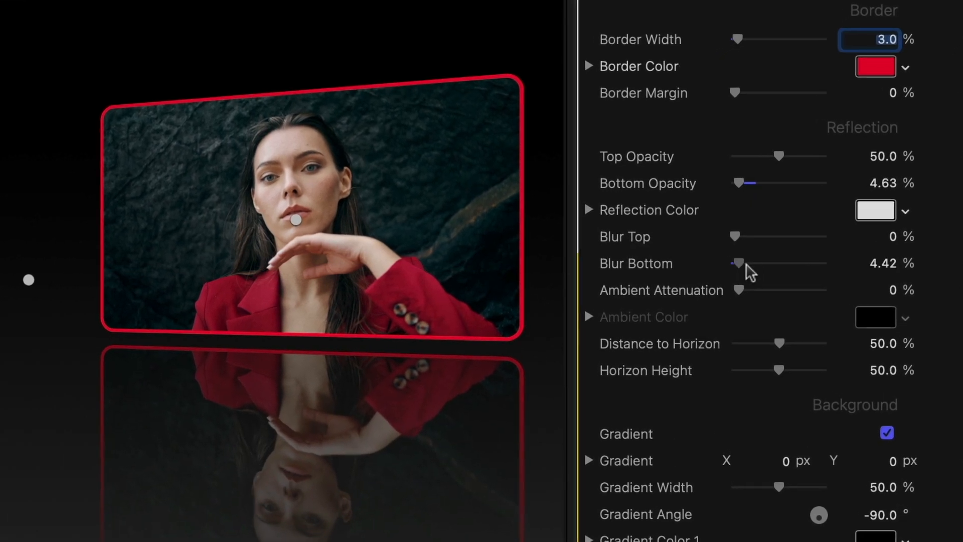
- Blur the bottom of the reflection and brighten the second gradient colour toward beige
drag(741, 263, 757, 263)
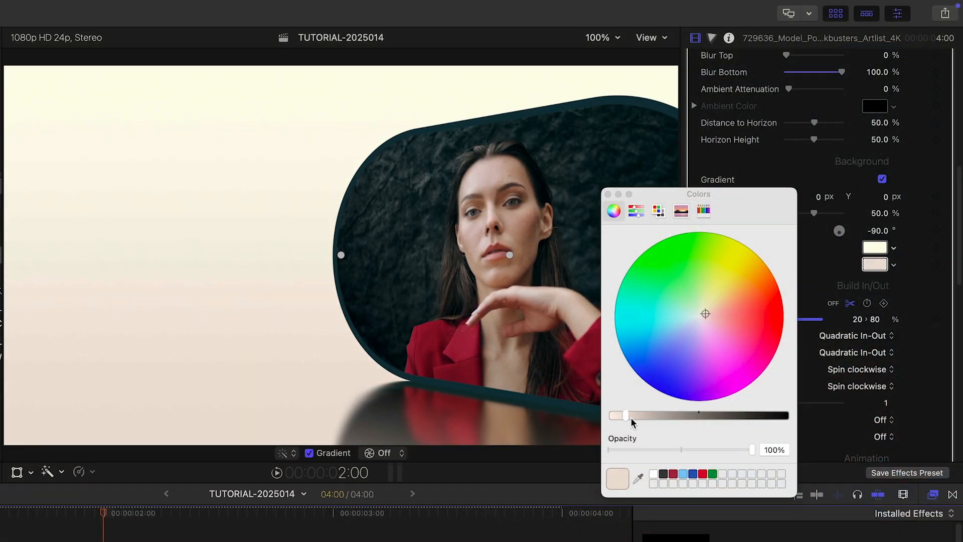
drag(621, 415, 685, 415)
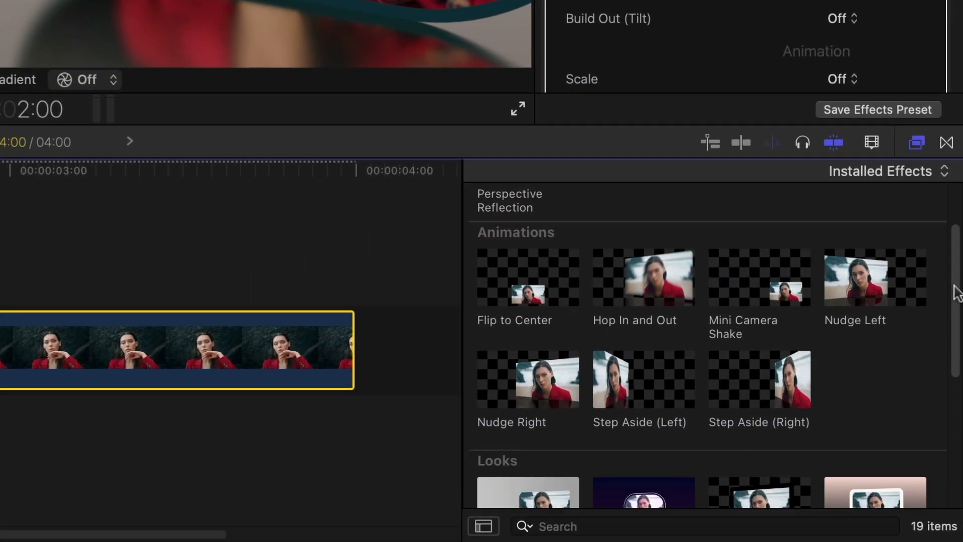
scroll(down, 3)
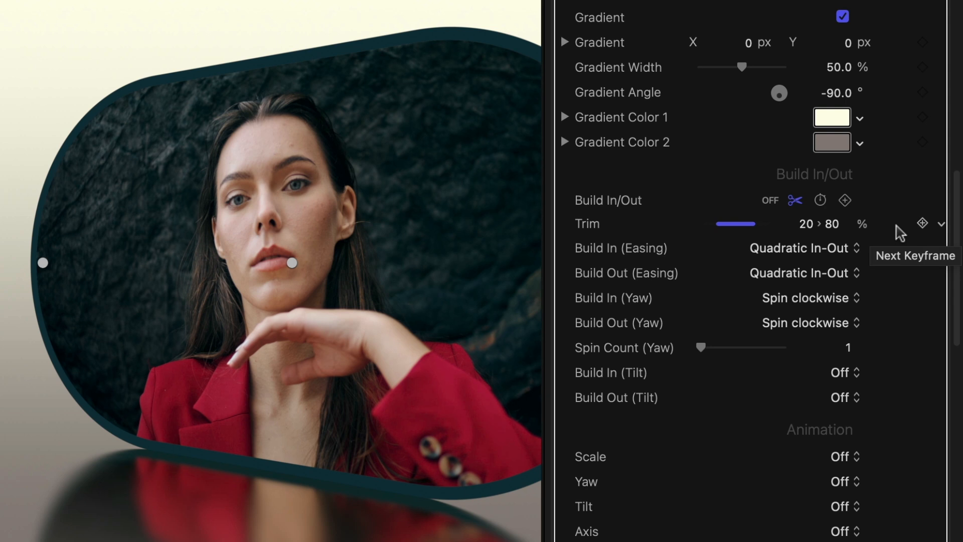
- Adjust the Trim timing and set the build-in yaw to spin counter-clockwise with a clockwise tilt spin
scroll(down, 3)
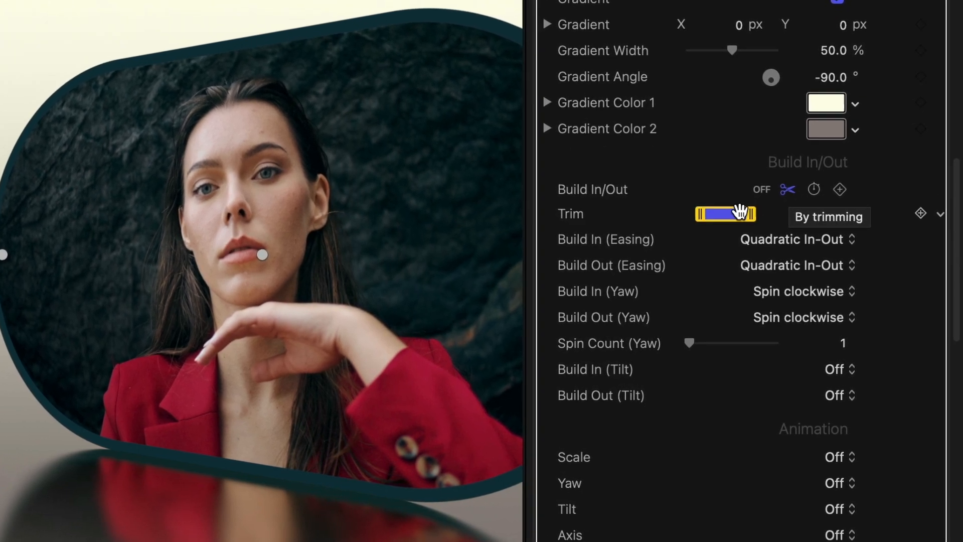
drag(709, 213, 725, 210)
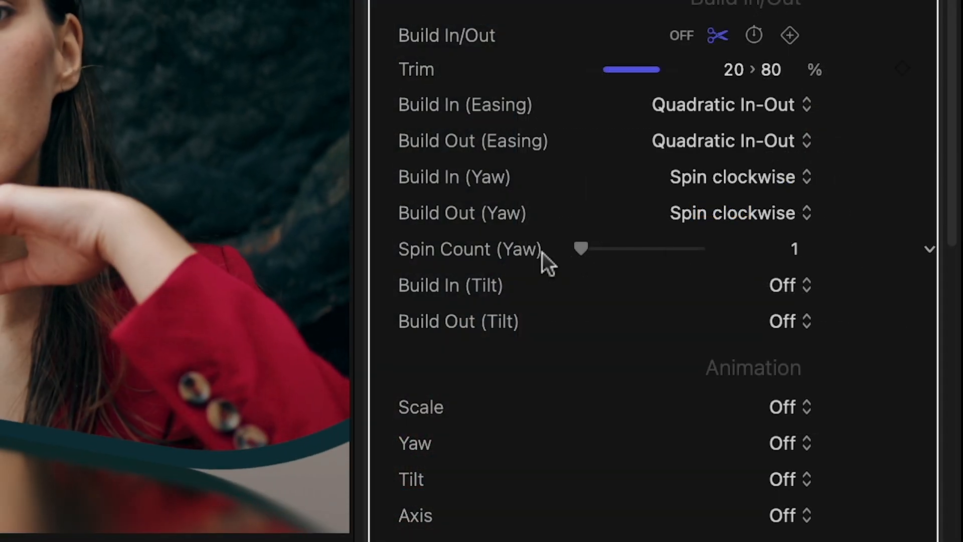
drag(579, 248, 593, 249)
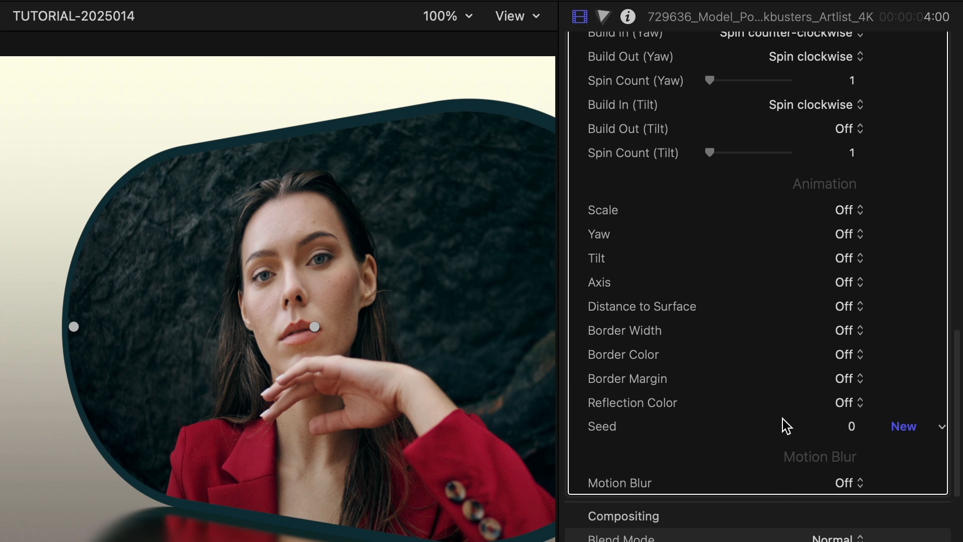
mouse_move(796, 422)
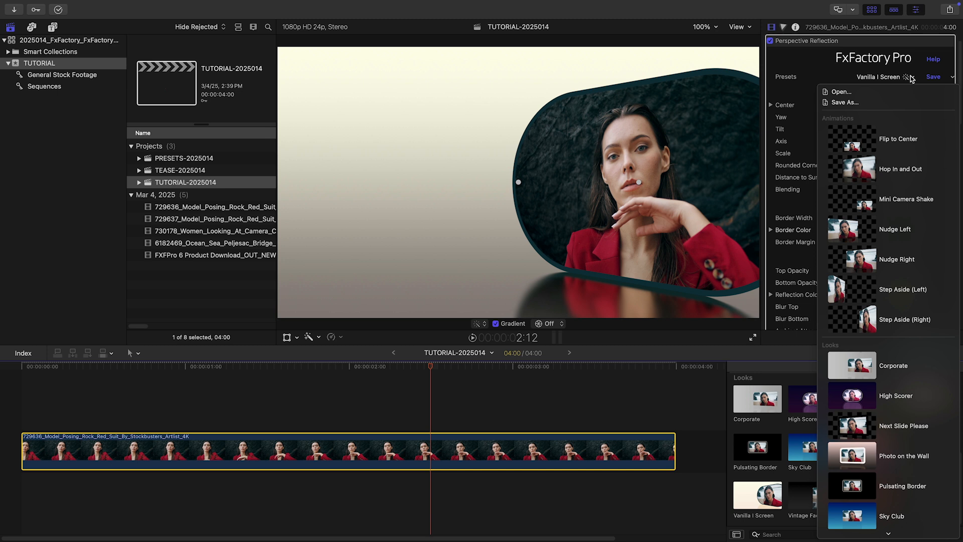
- Apply a ready-made Looks preset with dark purple background and light outline
click(906, 77)
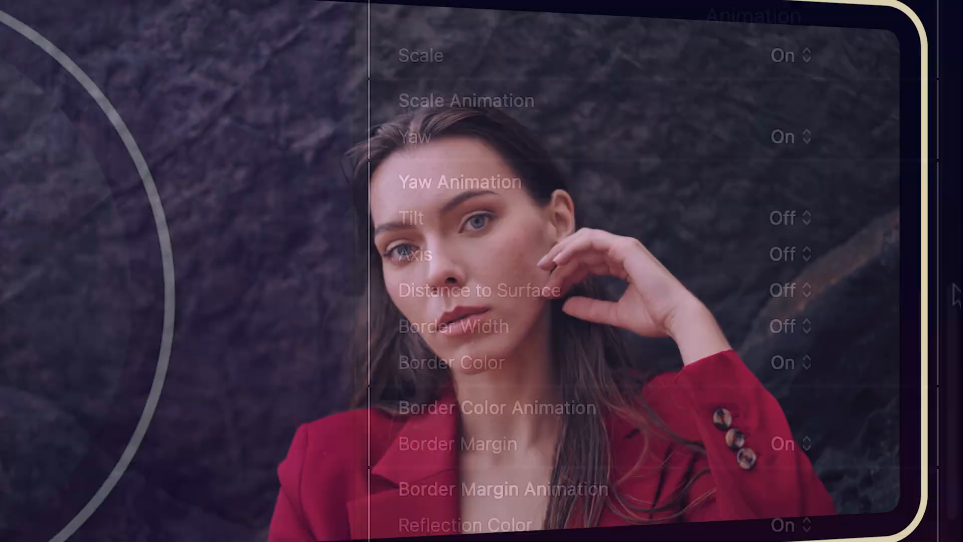
- Set Tilt animation to run only while building in or out, then collapse its settings
click(790, 218)
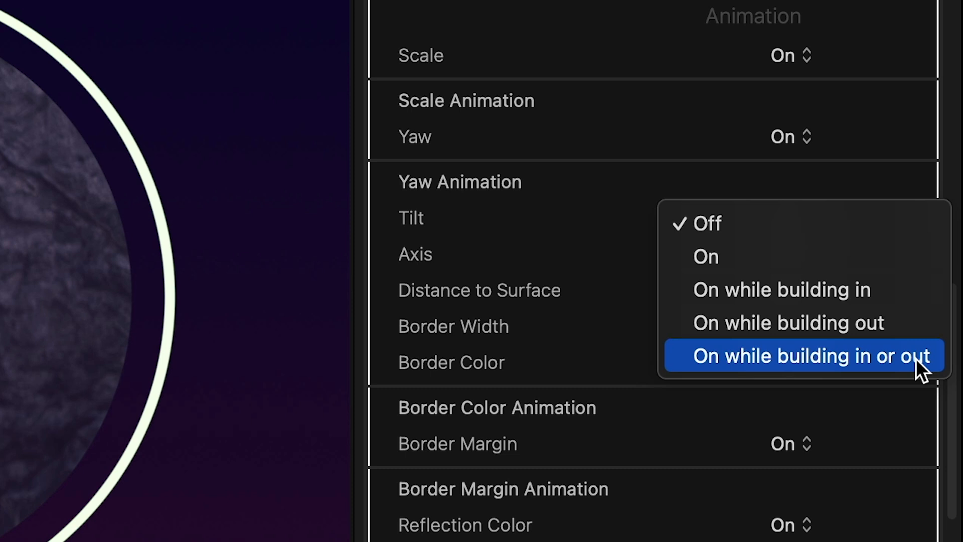
click(802, 355)
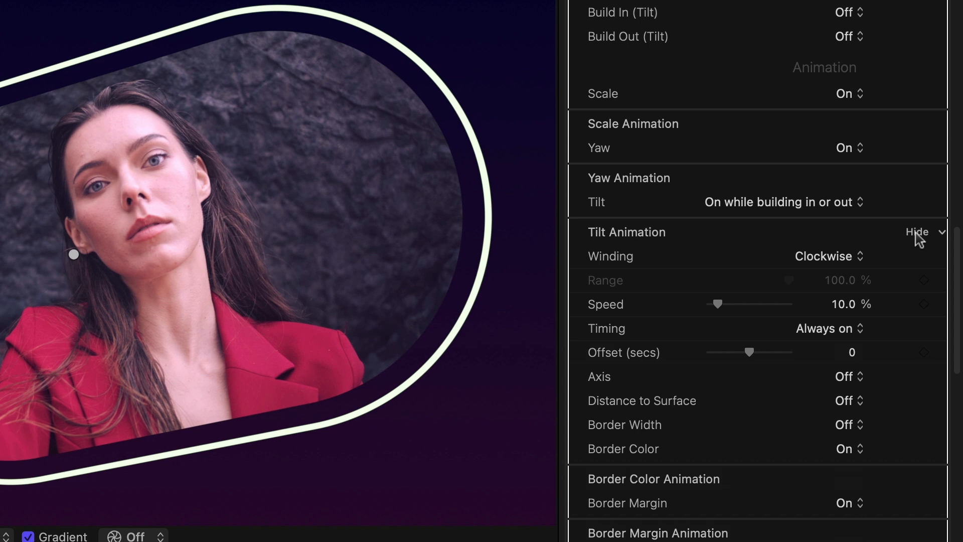
click(824, 257)
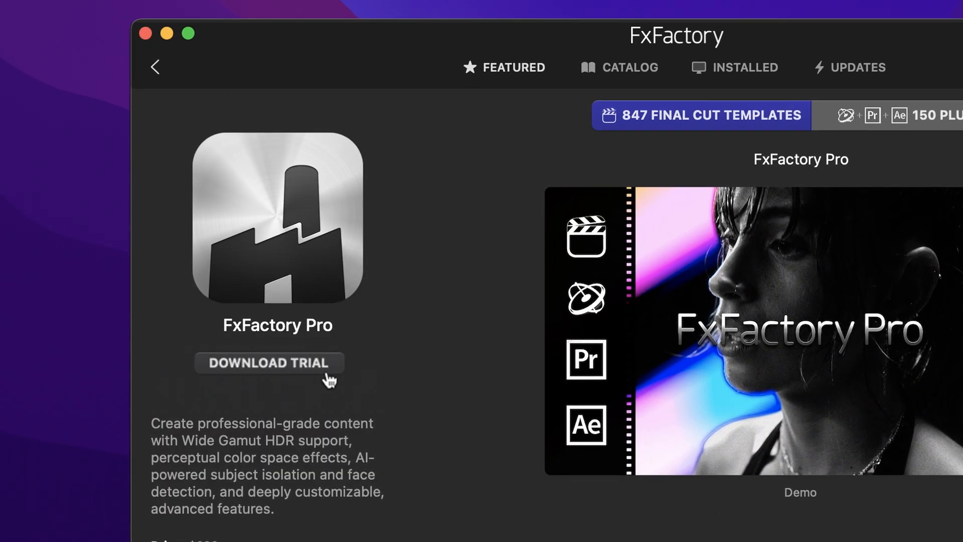
- Request the FxFactory Pro trial download from its product page
click(269, 362)
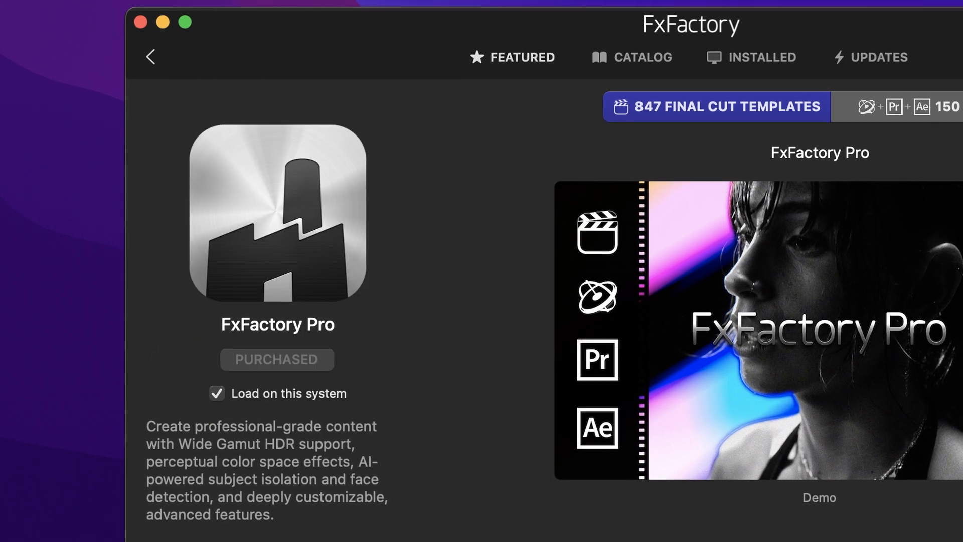